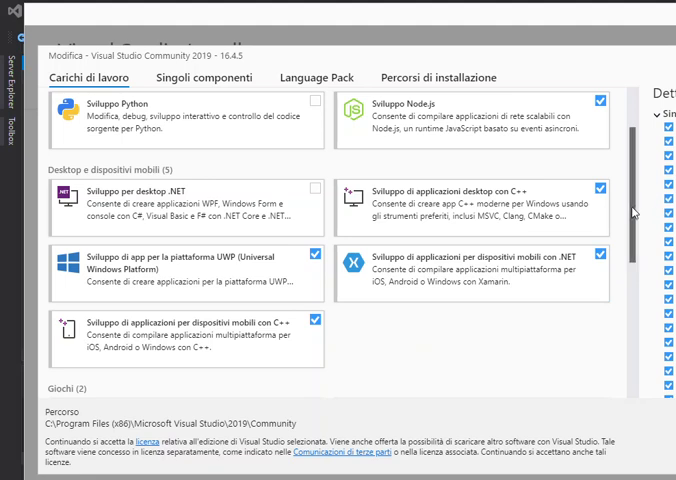
Scroll the Workloads list to confirm Mobile development with C++ is ticked
{"action": "scroll", "scroll_direction": "down", "scroll_amount": 3}
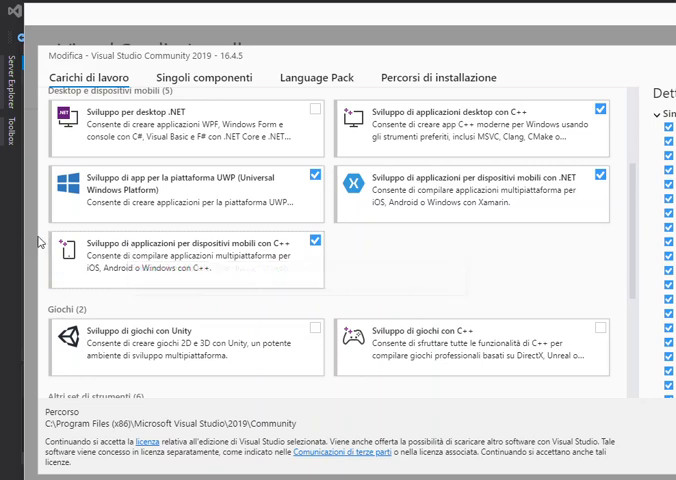
{"action": "mouse_move", "coordinate": [270, 248]}
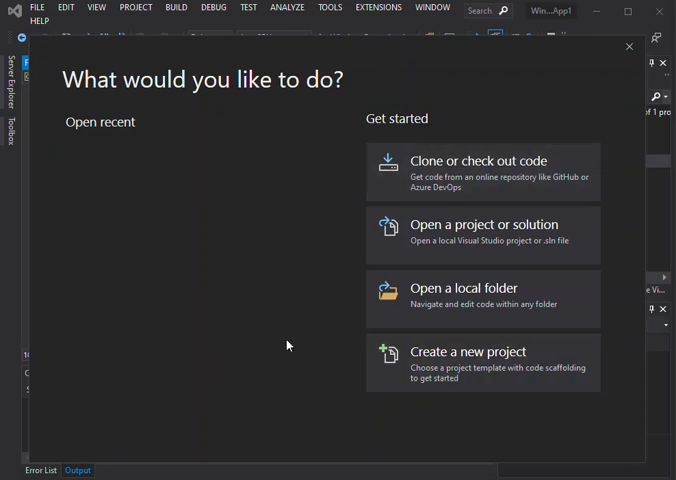
{"action": "mouse_move", "coordinate": [460, 368]}
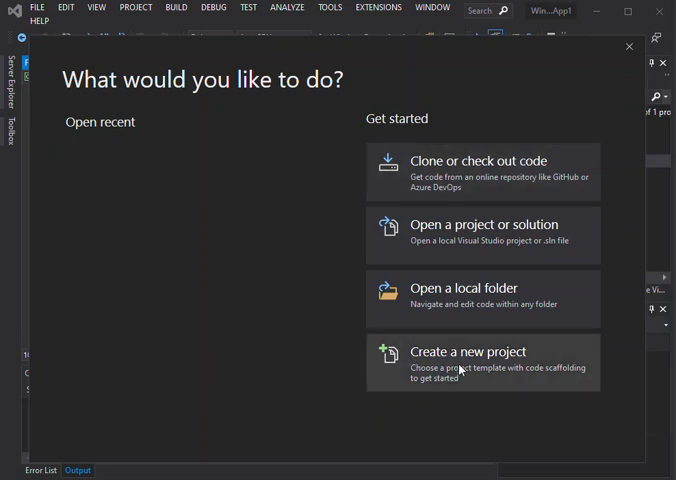
Start a new project and filter templates to C++ for Android, locating Native-Activity Application
{"action": "left_click", "coordinate": [470, 352]}
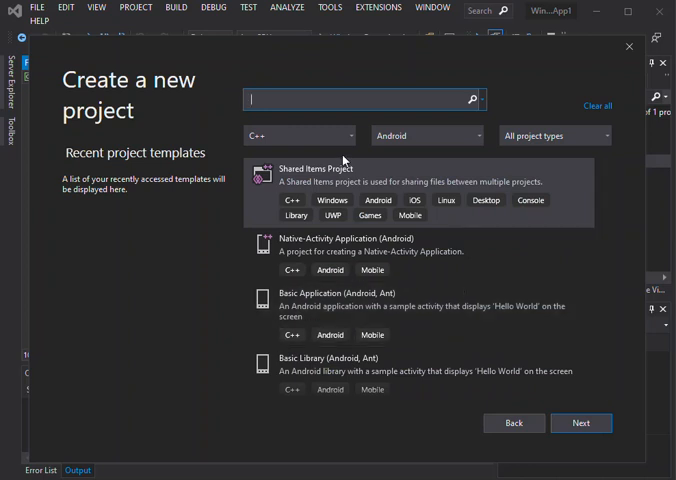
{"action": "left_click", "coordinate": [298, 136]}
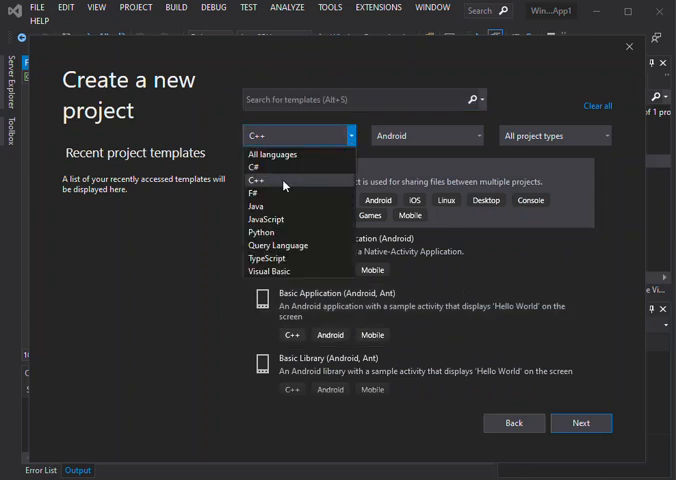
{"action": "left_click", "coordinate": [426, 136]}
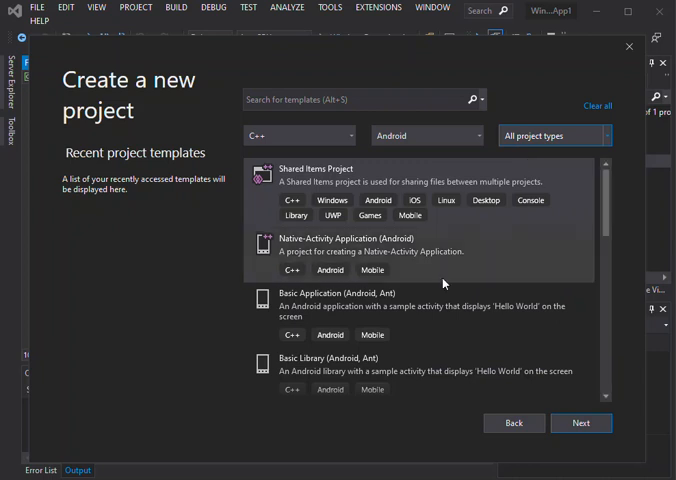
{"action": "mouse_move", "coordinate": [410, 244]}
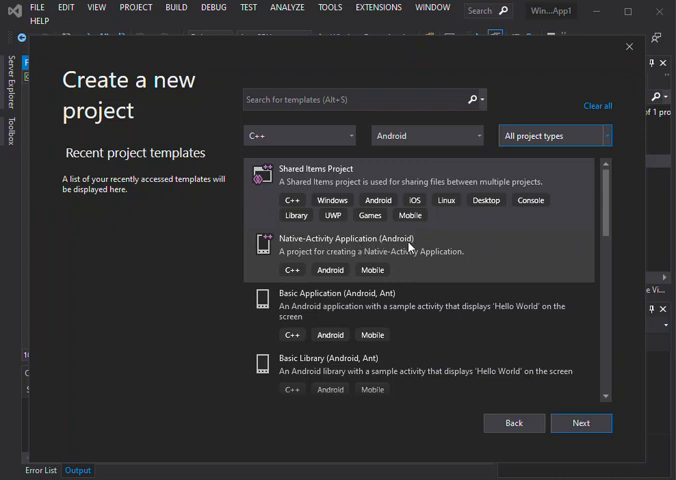
{"action": "mouse_move", "coordinate": [370, 260]}
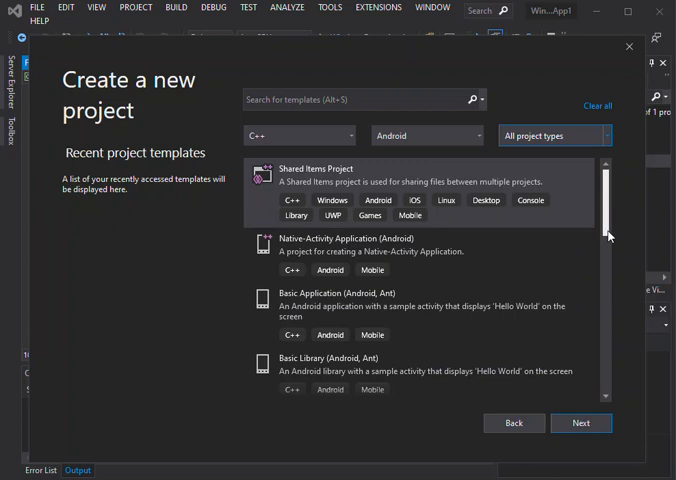
{"action": "scroll", "scroll_direction": "down", "scroll_amount": 3}
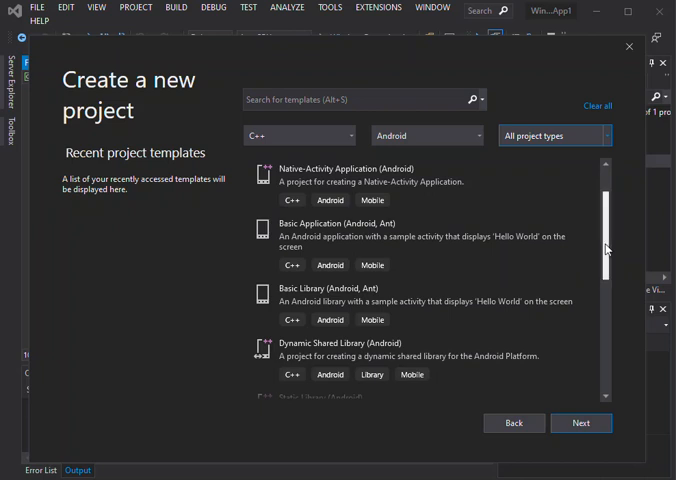
{"action": "mouse_move", "coordinate": [612, 272]}
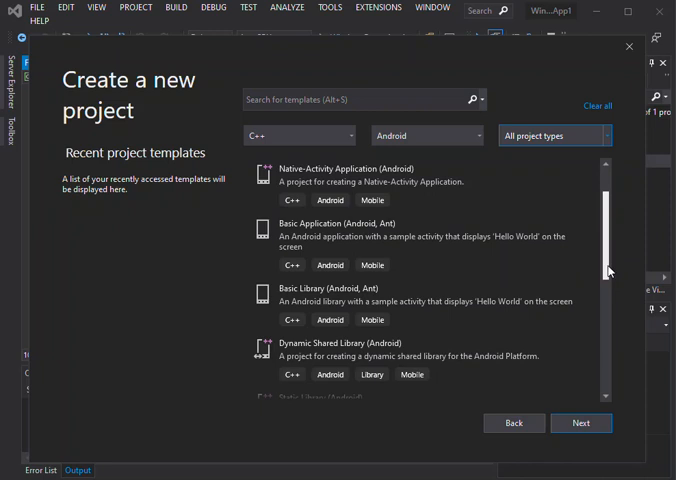
{"action": "scroll", "scroll_direction": "up", "scroll_amount": 3}
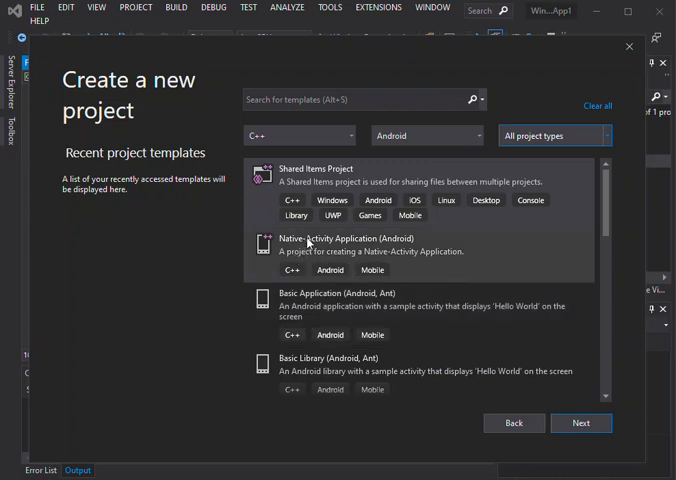
Choose the Native-Activity Application (Android) template for the new Android1 solution
{"action": "left_click", "coordinate": [370, 250]}
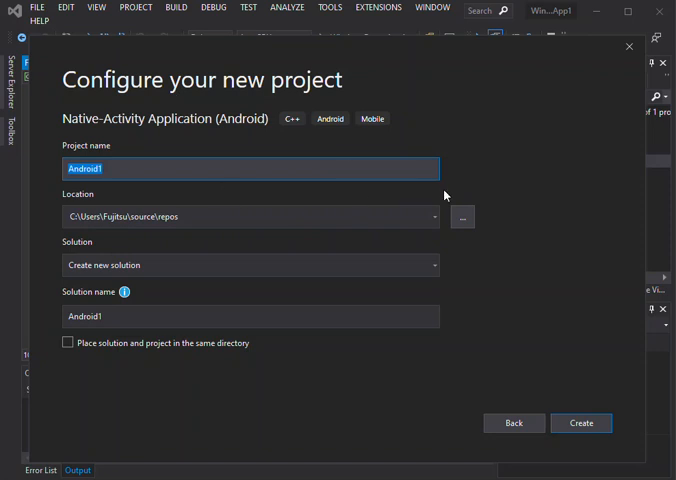
{"action": "mouse_move", "coordinate": [178, 246]}
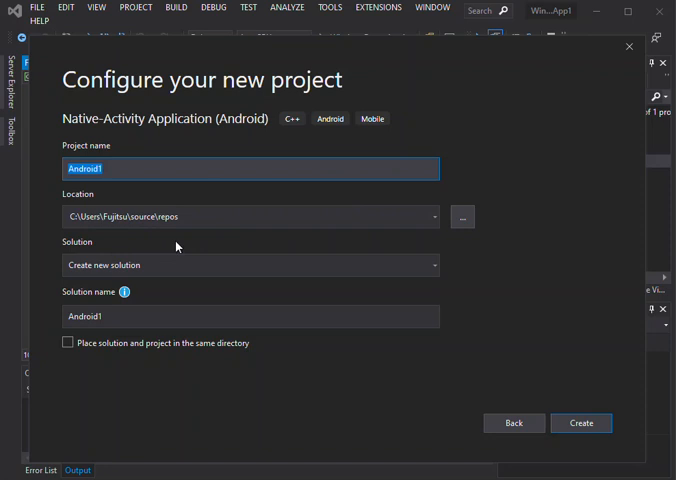
{"action": "mouse_move", "coordinate": [296, 376]}
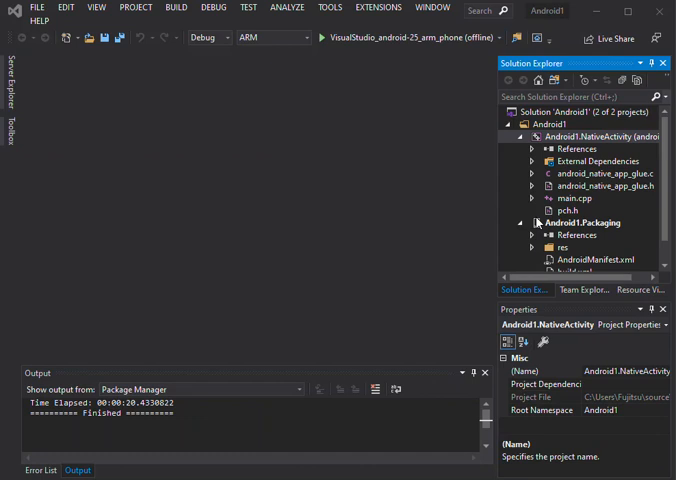
{"action": "mouse_move", "coordinate": [624, 194]}
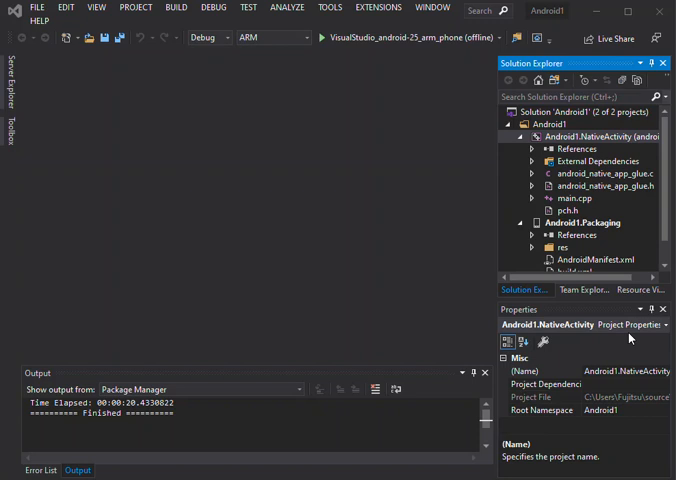
{"action": "left_click", "coordinate": [584, 204]}
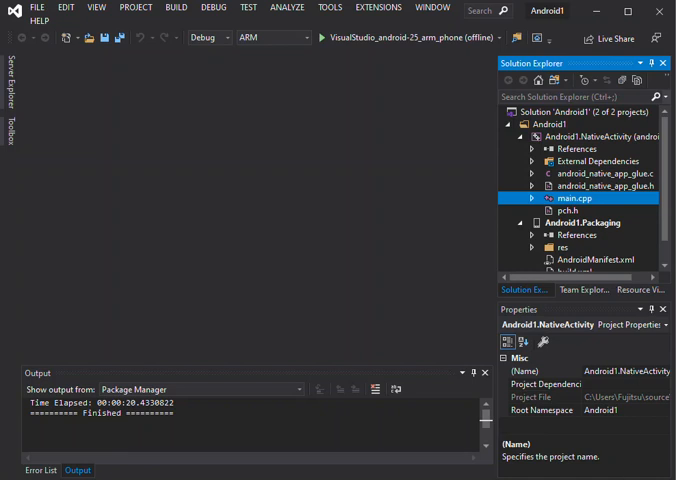
{"action": "double_click", "coordinate": [580, 196]}
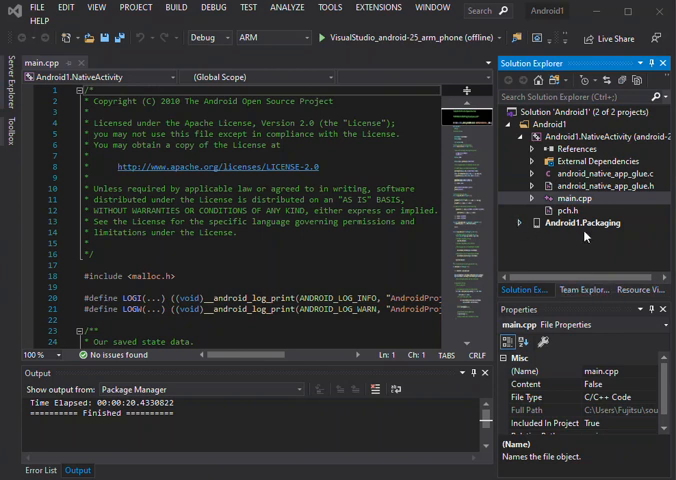
{"action": "mouse_move", "coordinate": [632, 268]}
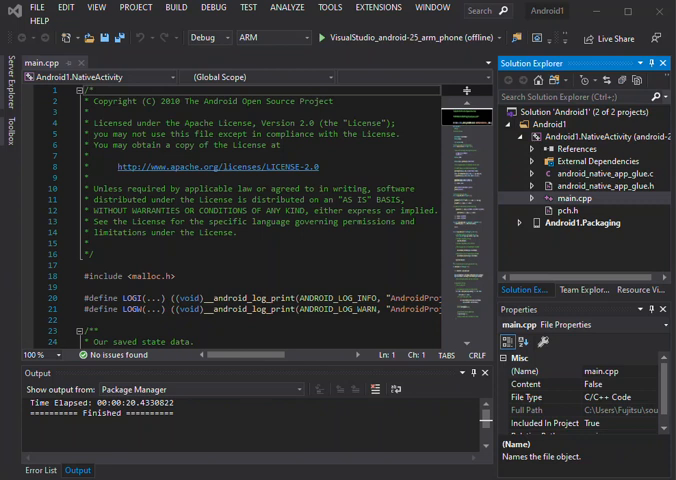
{"action": "mouse_move", "coordinate": [408, 268]}
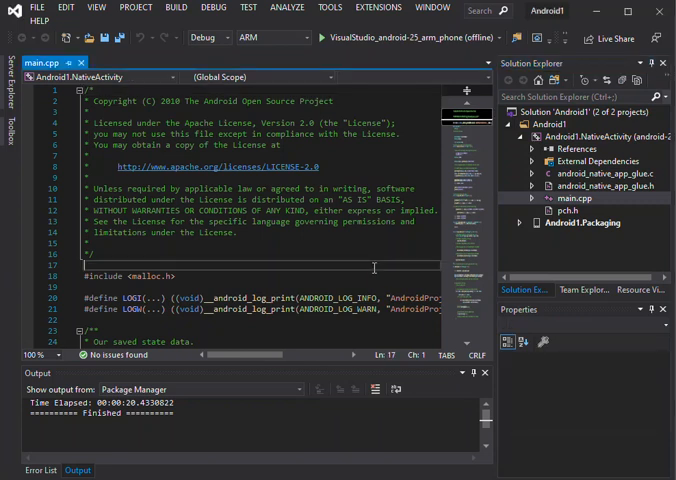
{"action": "scroll", "scroll_direction": "down", "scroll_amount": 3}
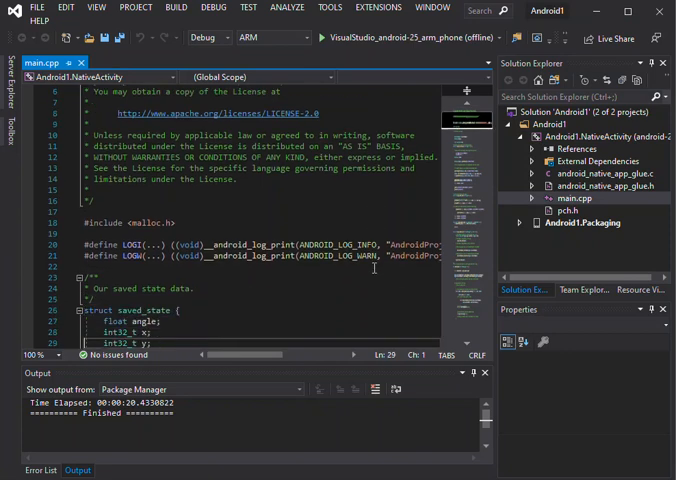
{"action": "scroll", "scroll_direction": "down", "scroll_amount": 3}
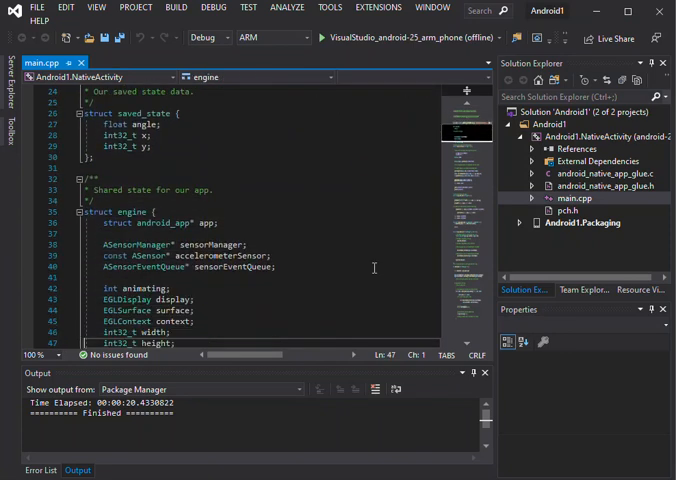
{"action": "scroll", "scroll_direction": "down", "scroll_amount": 3}
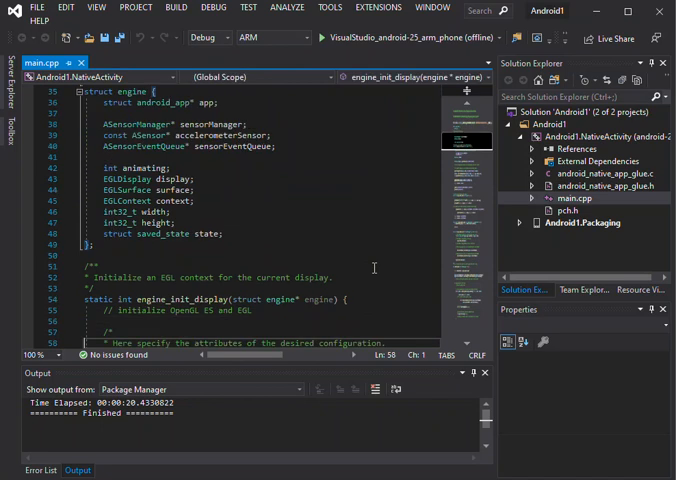
{"action": "scroll", "scroll_direction": "down", "scroll_amount": 3}
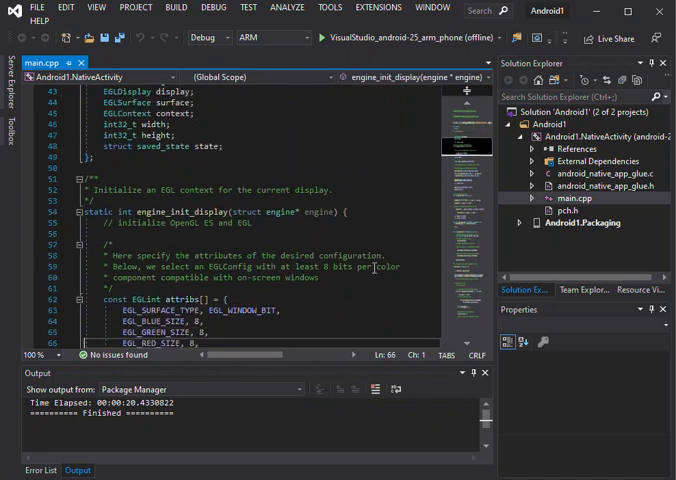
{"action": "scroll", "scroll_direction": "down", "scroll_amount": 3}
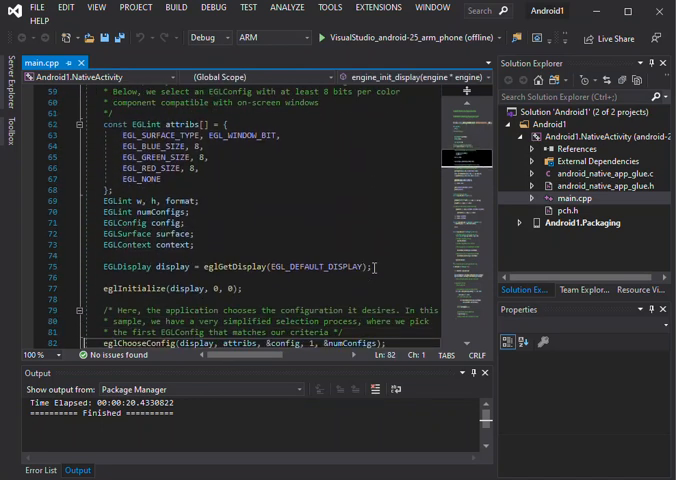
{"action": "scroll", "scroll_direction": "down", "scroll_amount": 3}
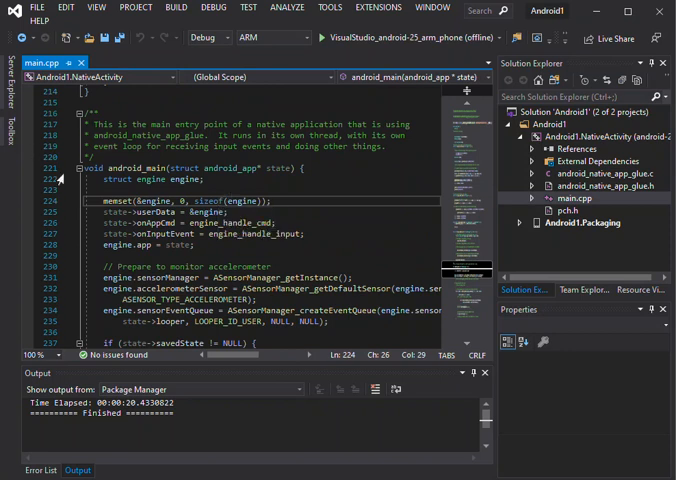
{"action": "mouse_move", "coordinate": [192, 180]}
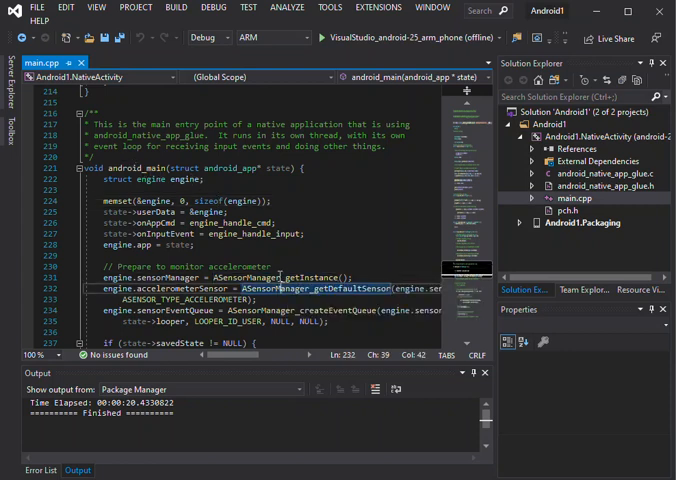
{"action": "scroll", "scroll_direction": "down", "scroll_amount": 3}
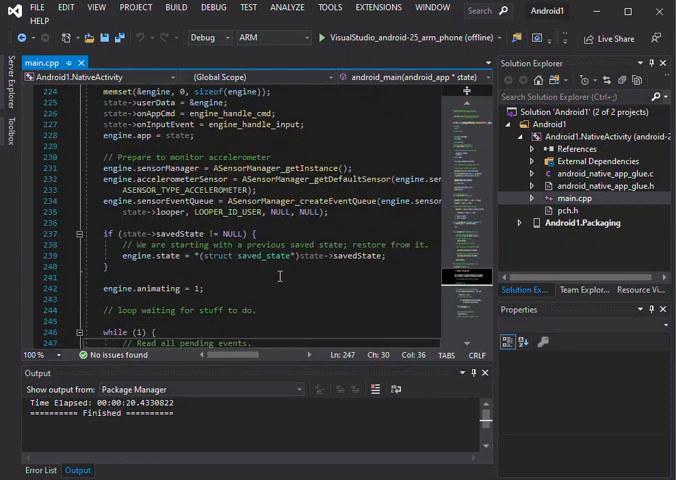
{"action": "scroll", "scroll_direction": "down", "scroll_amount": 3}
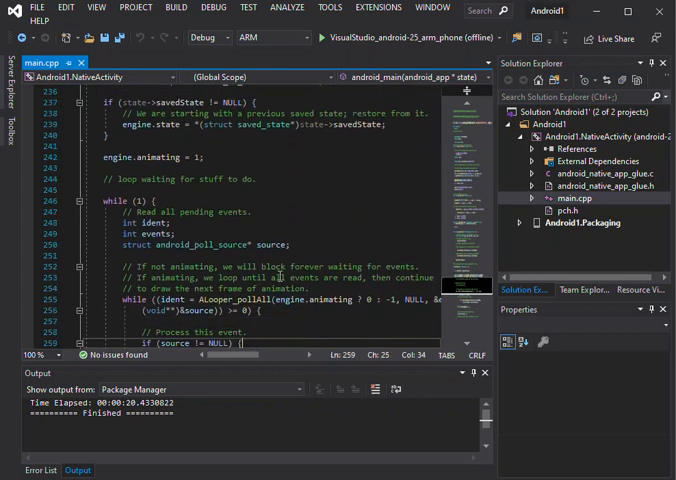
{"action": "scroll", "scroll_direction": "down", "scroll_amount": 3}
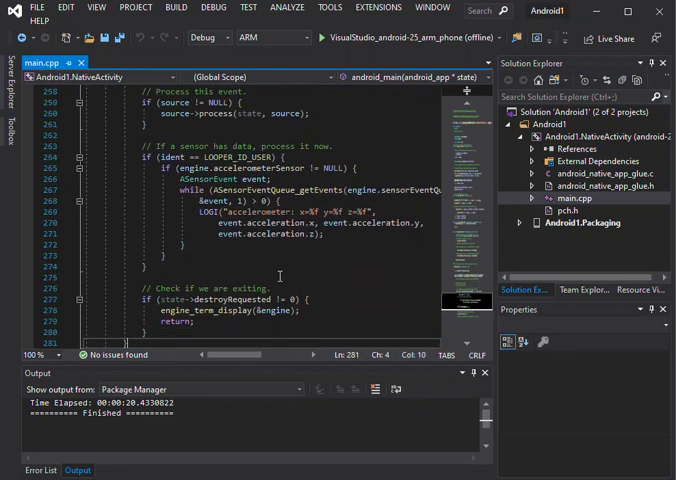
{"action": "scroll", "scroll_direction": "down", "scroll_amount": 3}
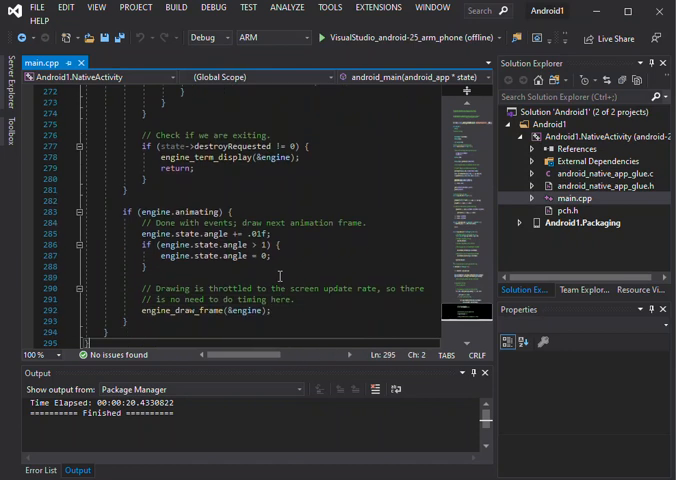
{"action": "scroll", "scroll_direction": "down", "scroll_amount": 3}
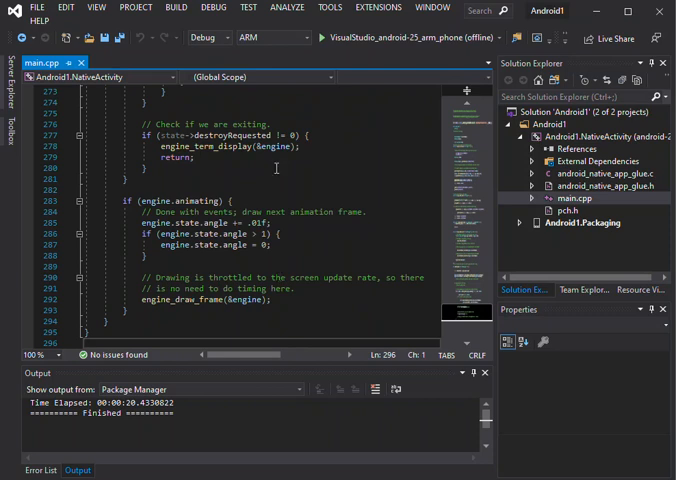
Change the solution platform from ARM to x86
{"action": "left_click", "coordinate": [308, 36]}
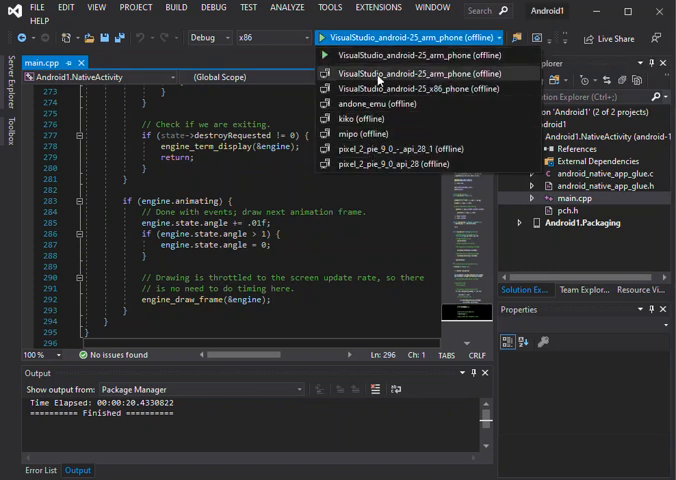
{"action": "left_click", "coordinate": [412, 72]}
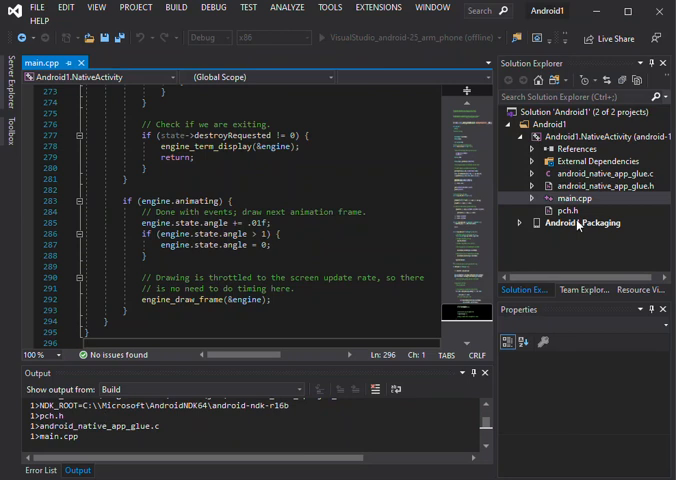
{"action": "mouse_move", "coordinate": [632, 192]}
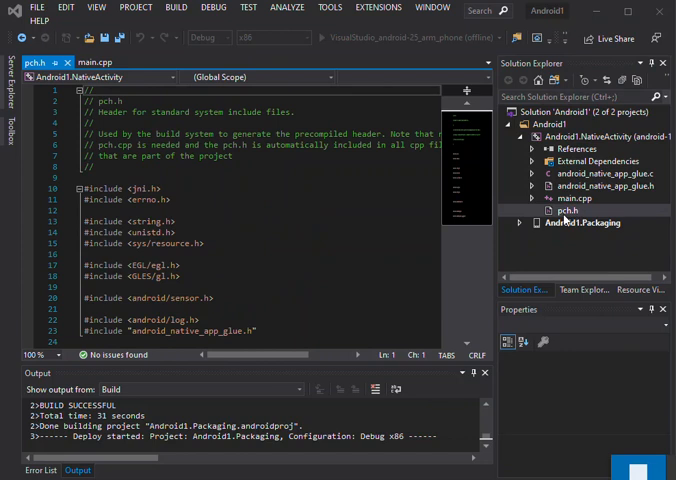
{"action": "mouse_move", "coordinate": [340, 216]}
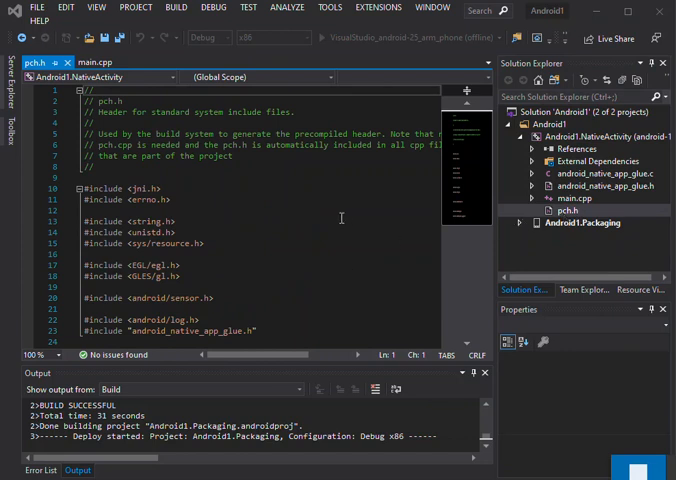
Highlight pch.h's include lines and expand Android1.Packaging to show its manifest and build files
{"action": "left_click", "coordinate": [110, 188]}
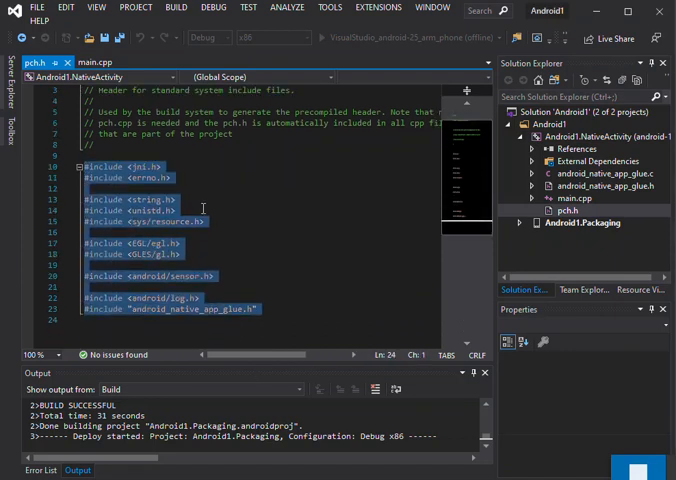
{"action": "left_click", "coordinate": [88, 152]}
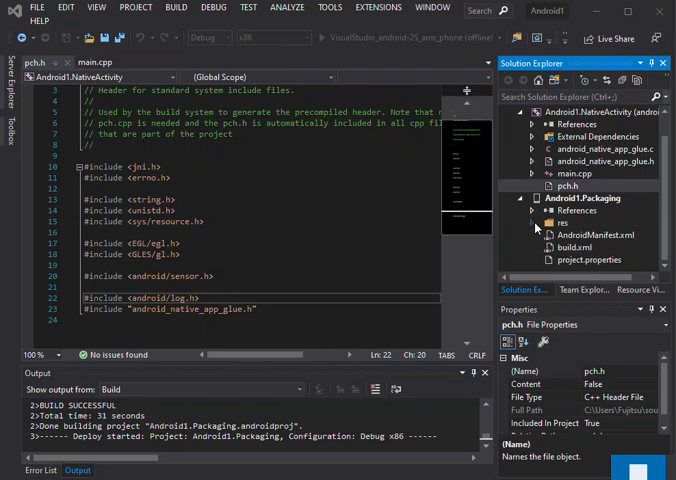
{"action": "left_click", "coordinate": [540, 224]}
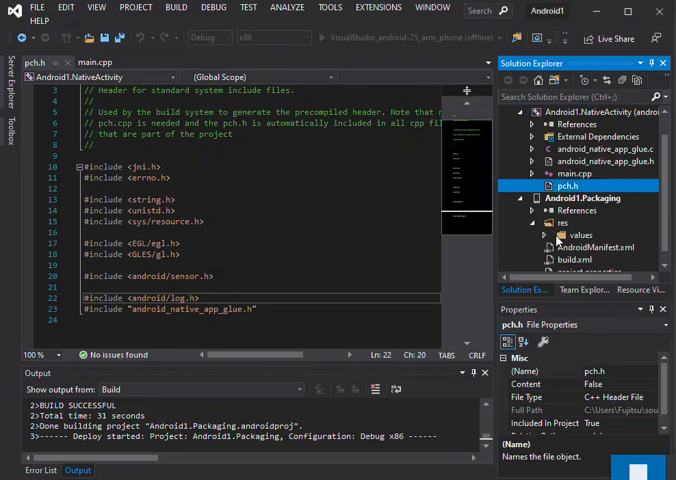
{"action": "left_click", "coordinate": [538, 224]}
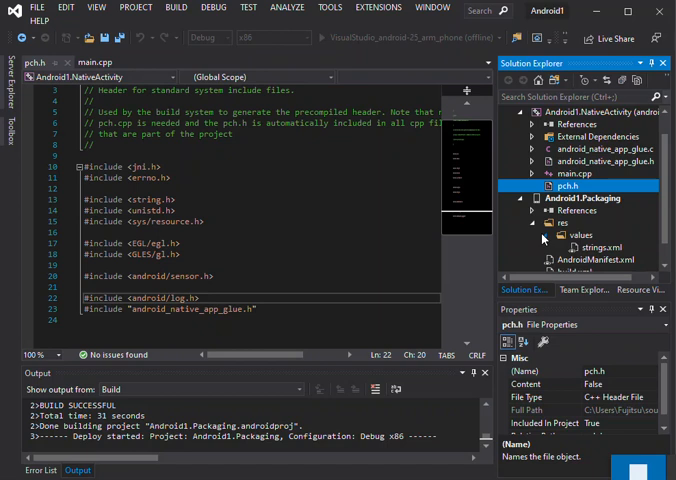
{"action": "left_click", "coordinate": [528, 224]}
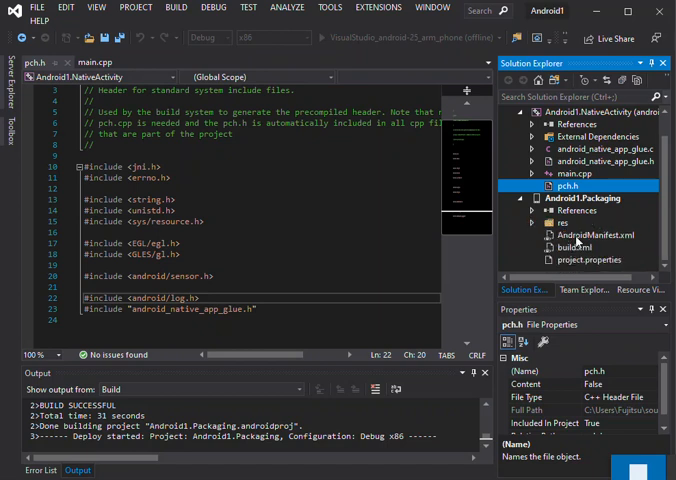
{"action": "mouse_move", "coordinate": [580, 244]}
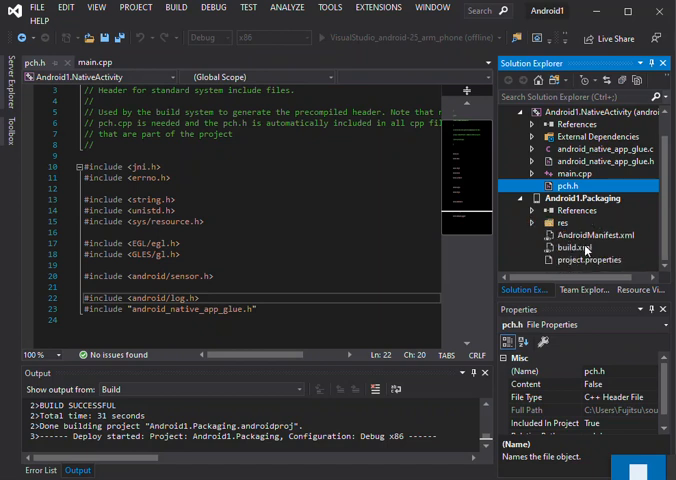